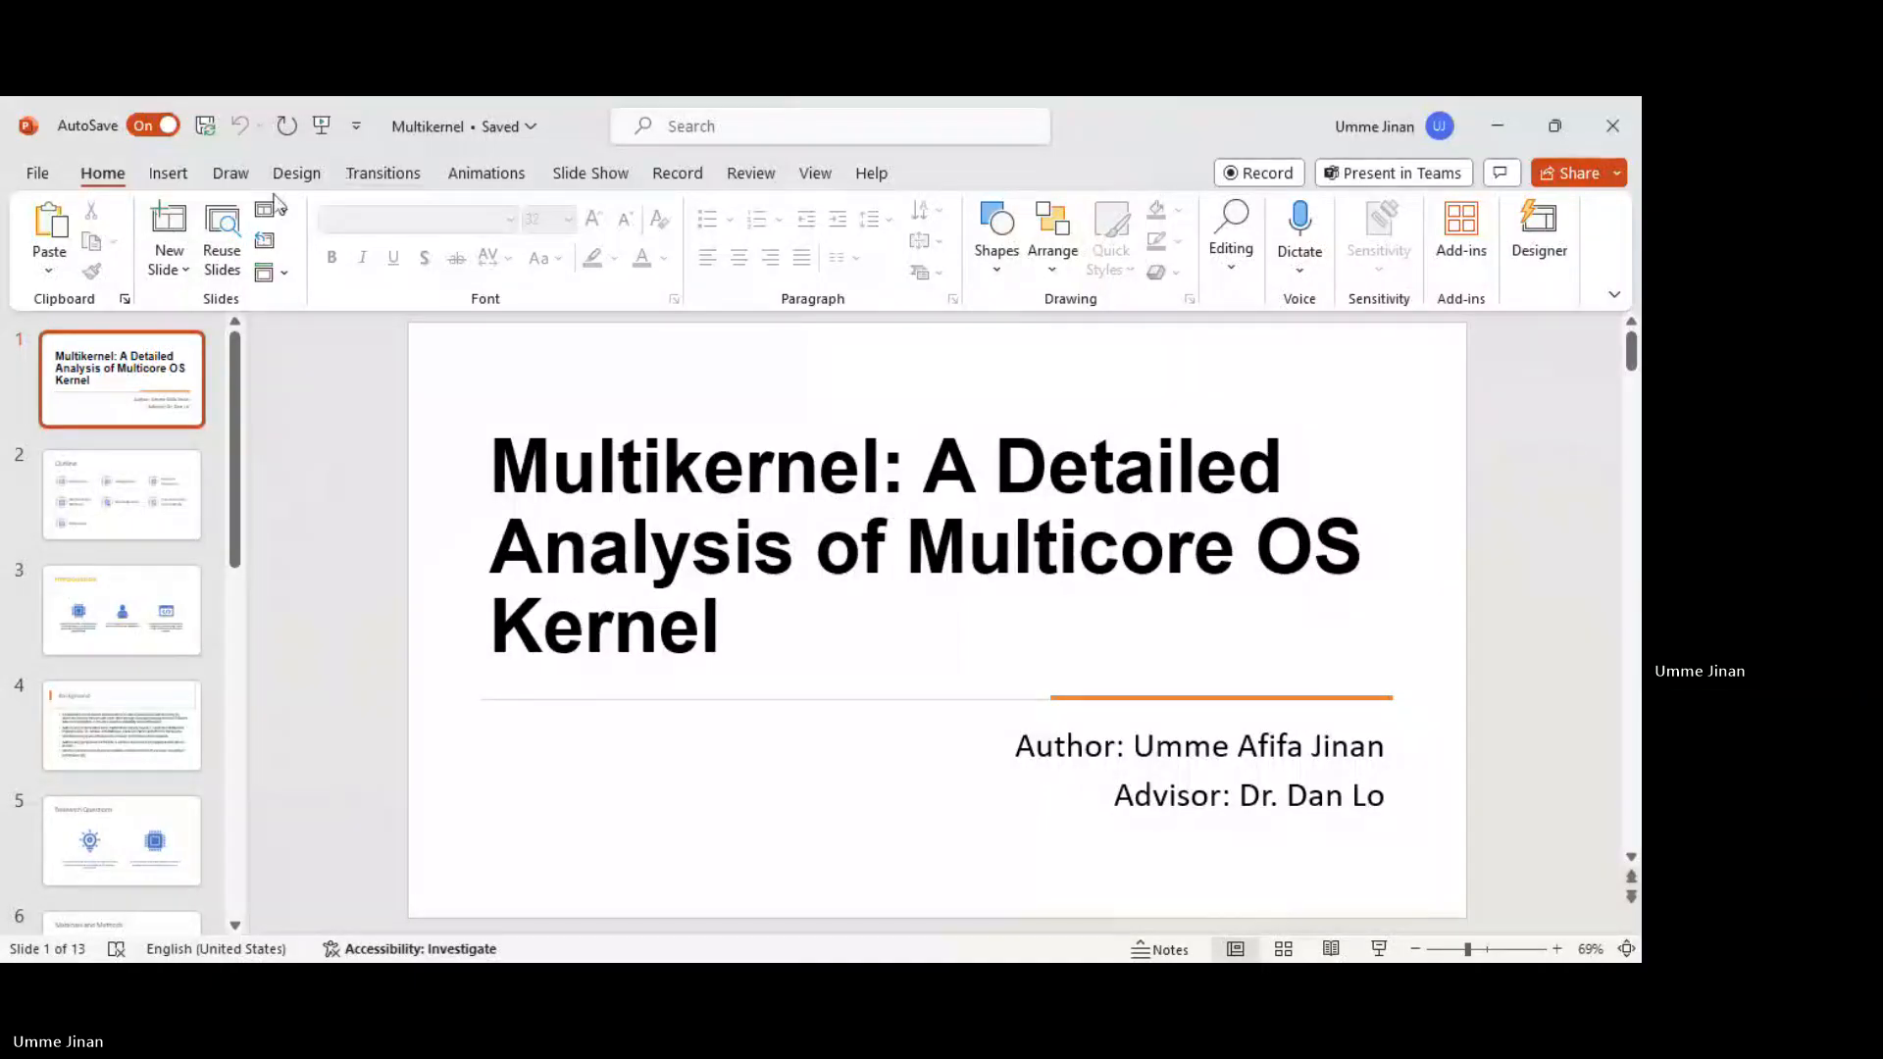
Switch to the Slide Show tab to show the slideshow options for the Multikernel deck.
left_click(590, 172)
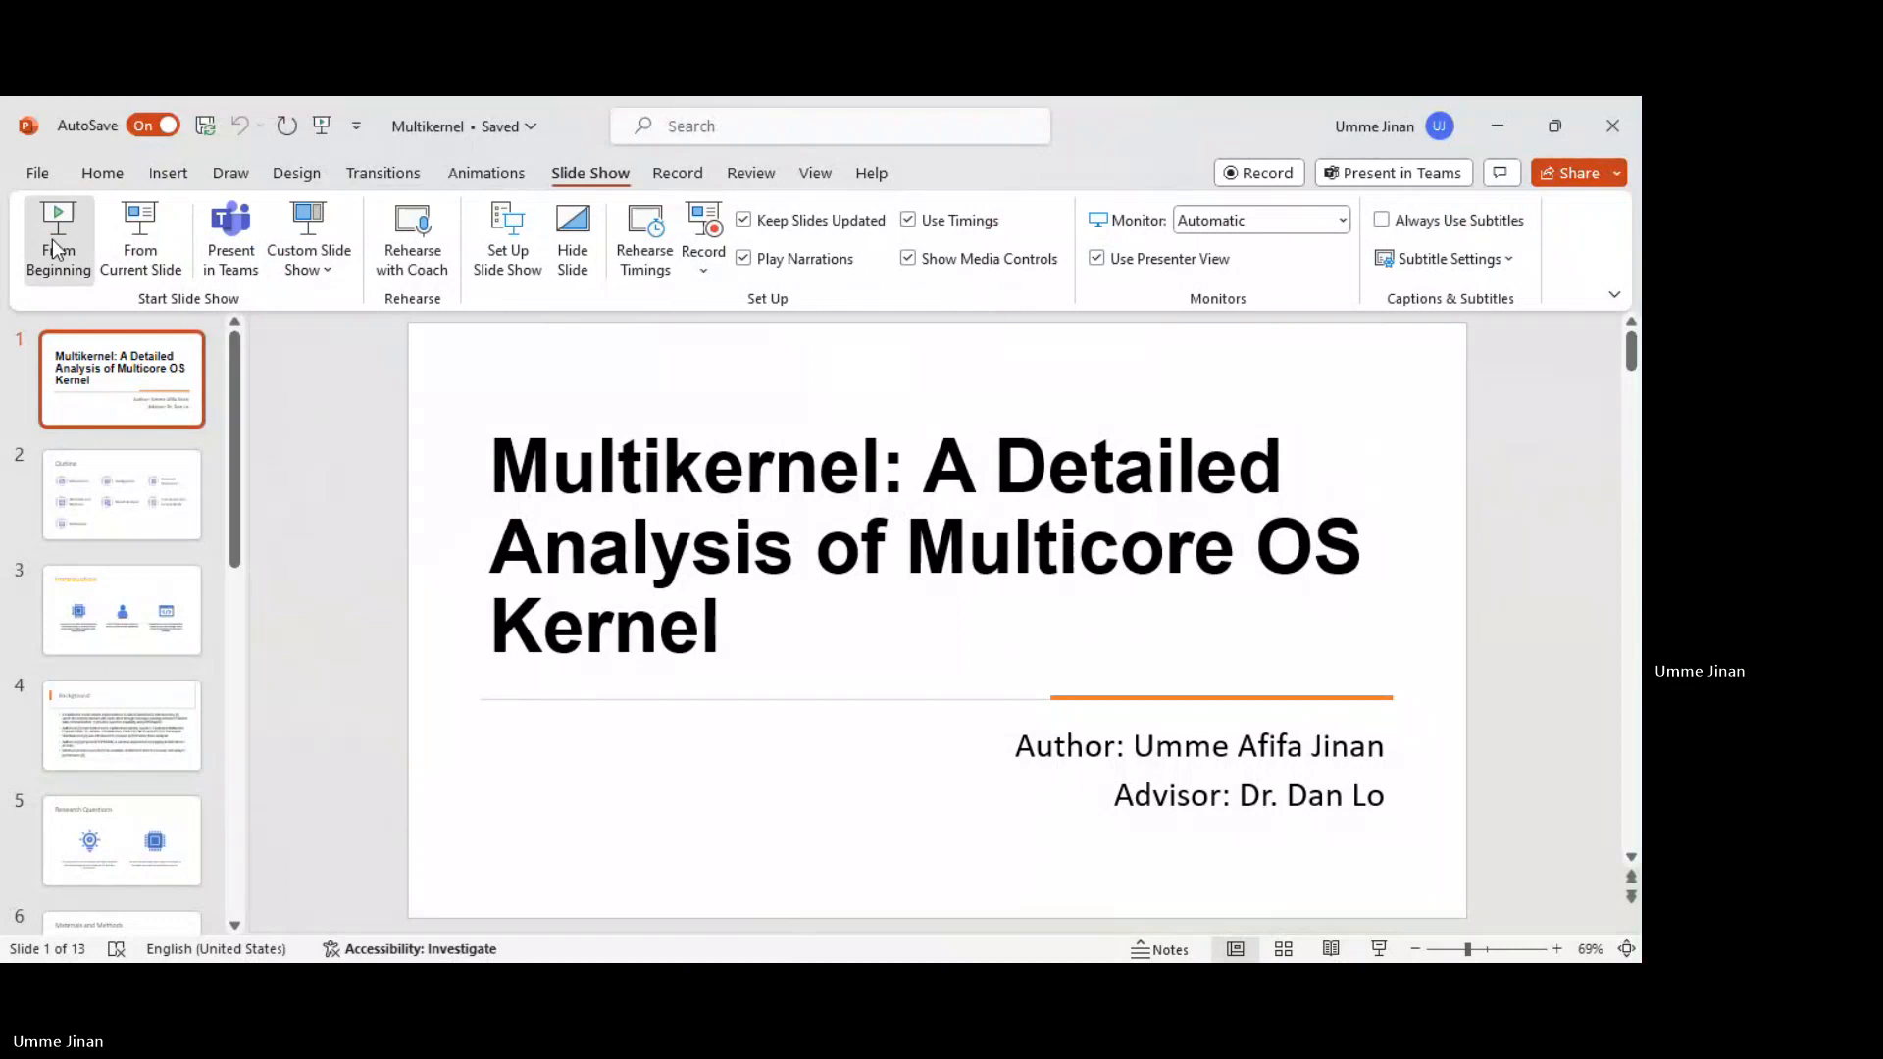
left_click(58, 237)
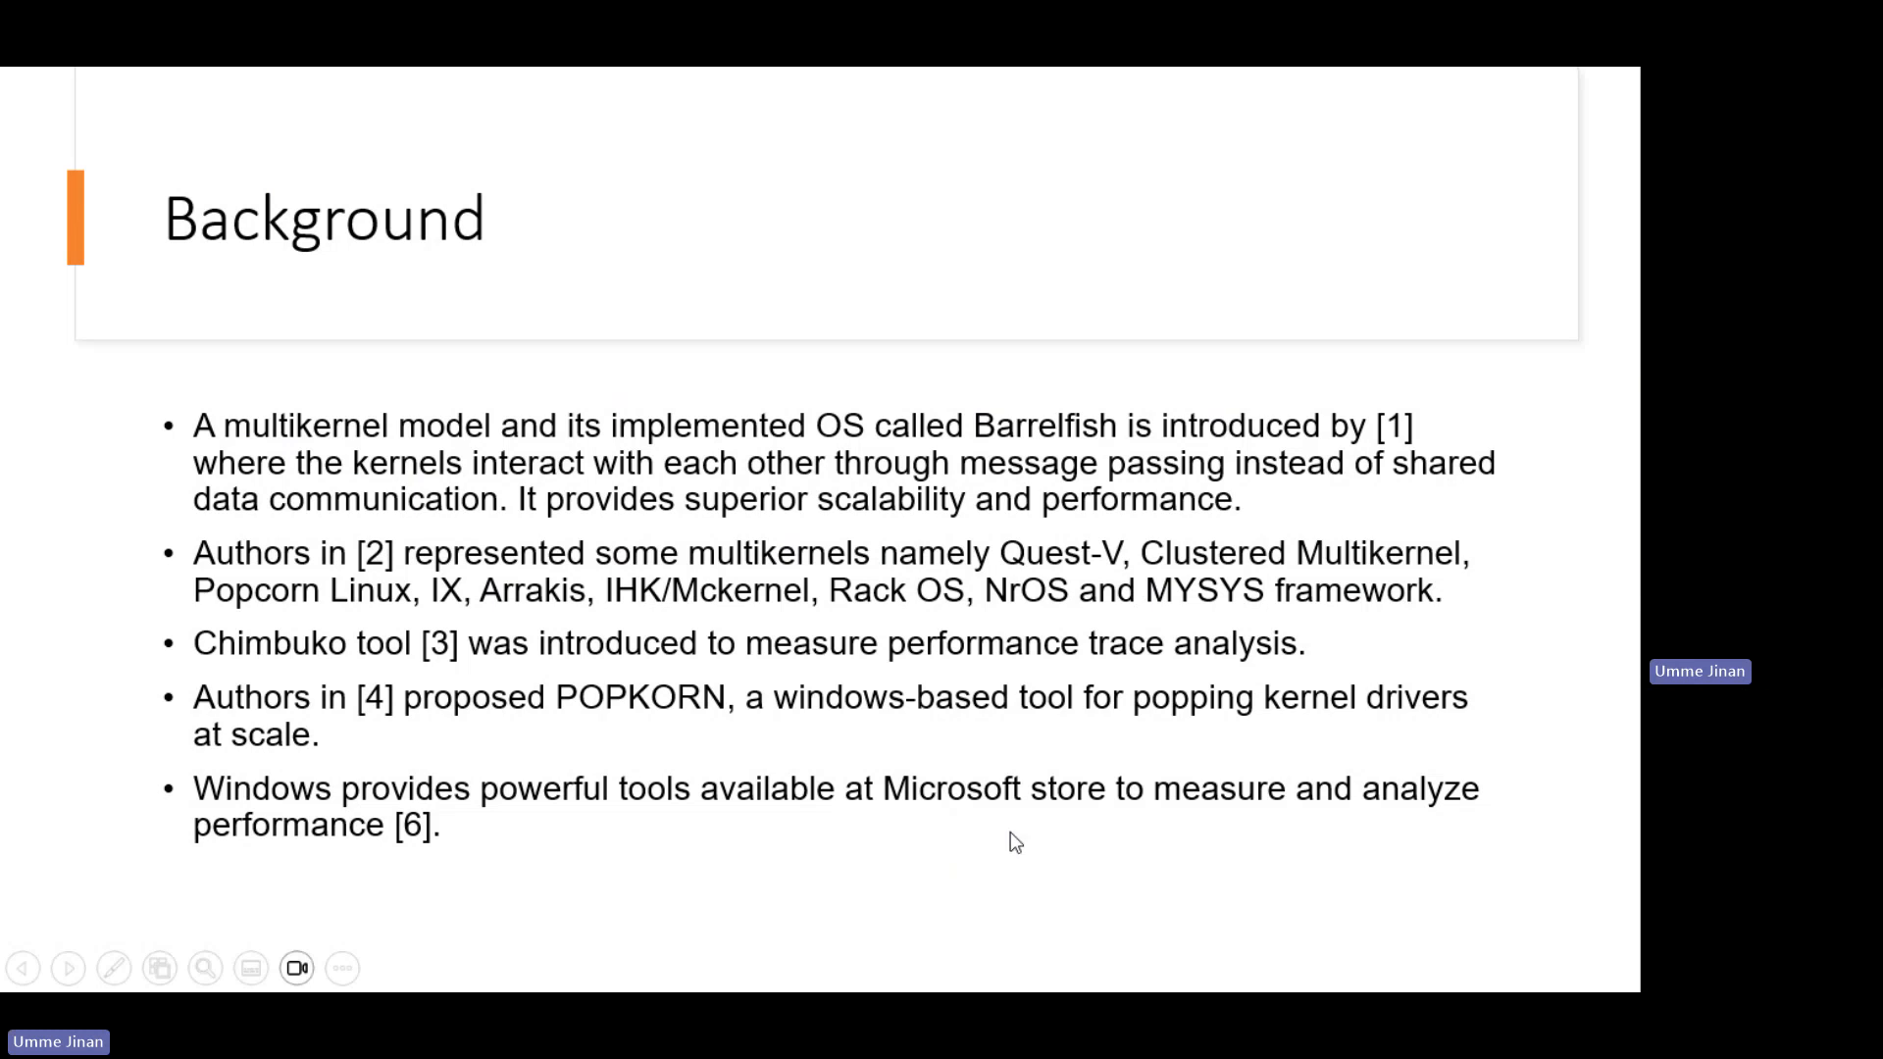
mouse_move(950, 837)
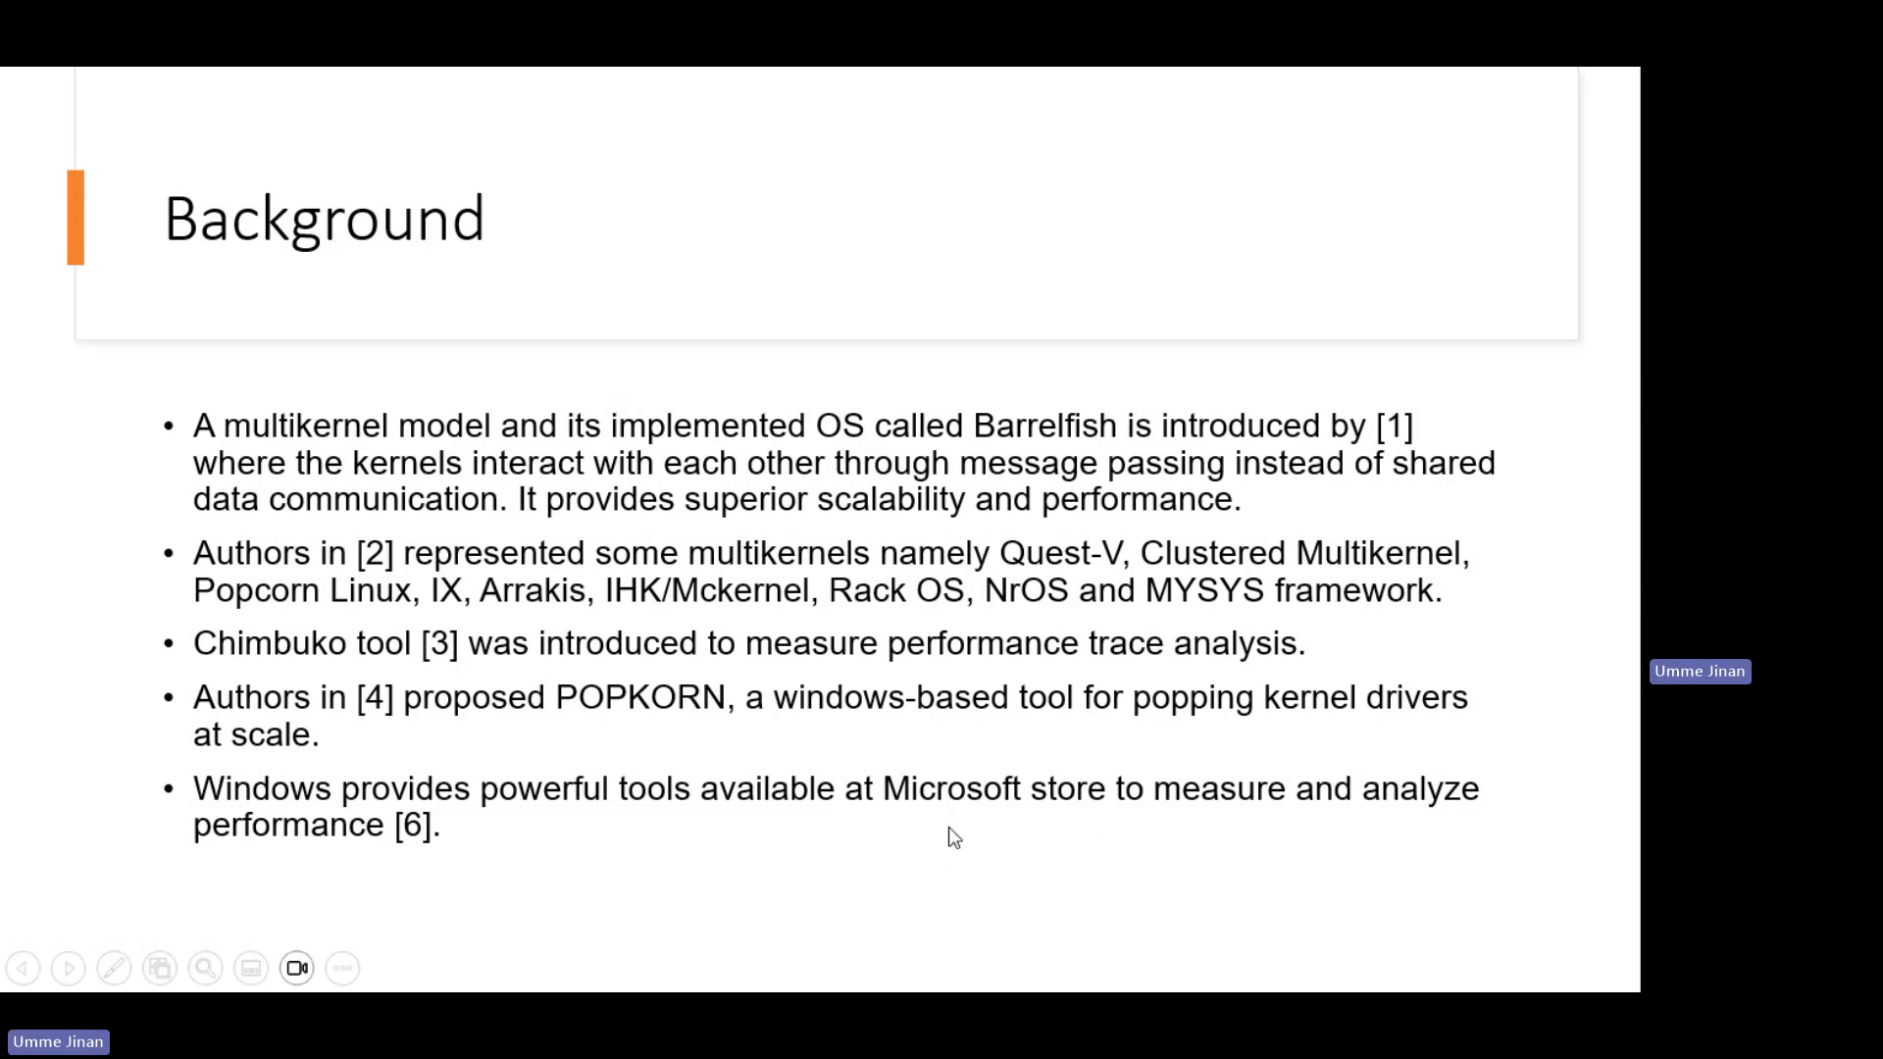
Advance the slideshow past the Background slide on prior multikernel work.
left_click(68, 968)
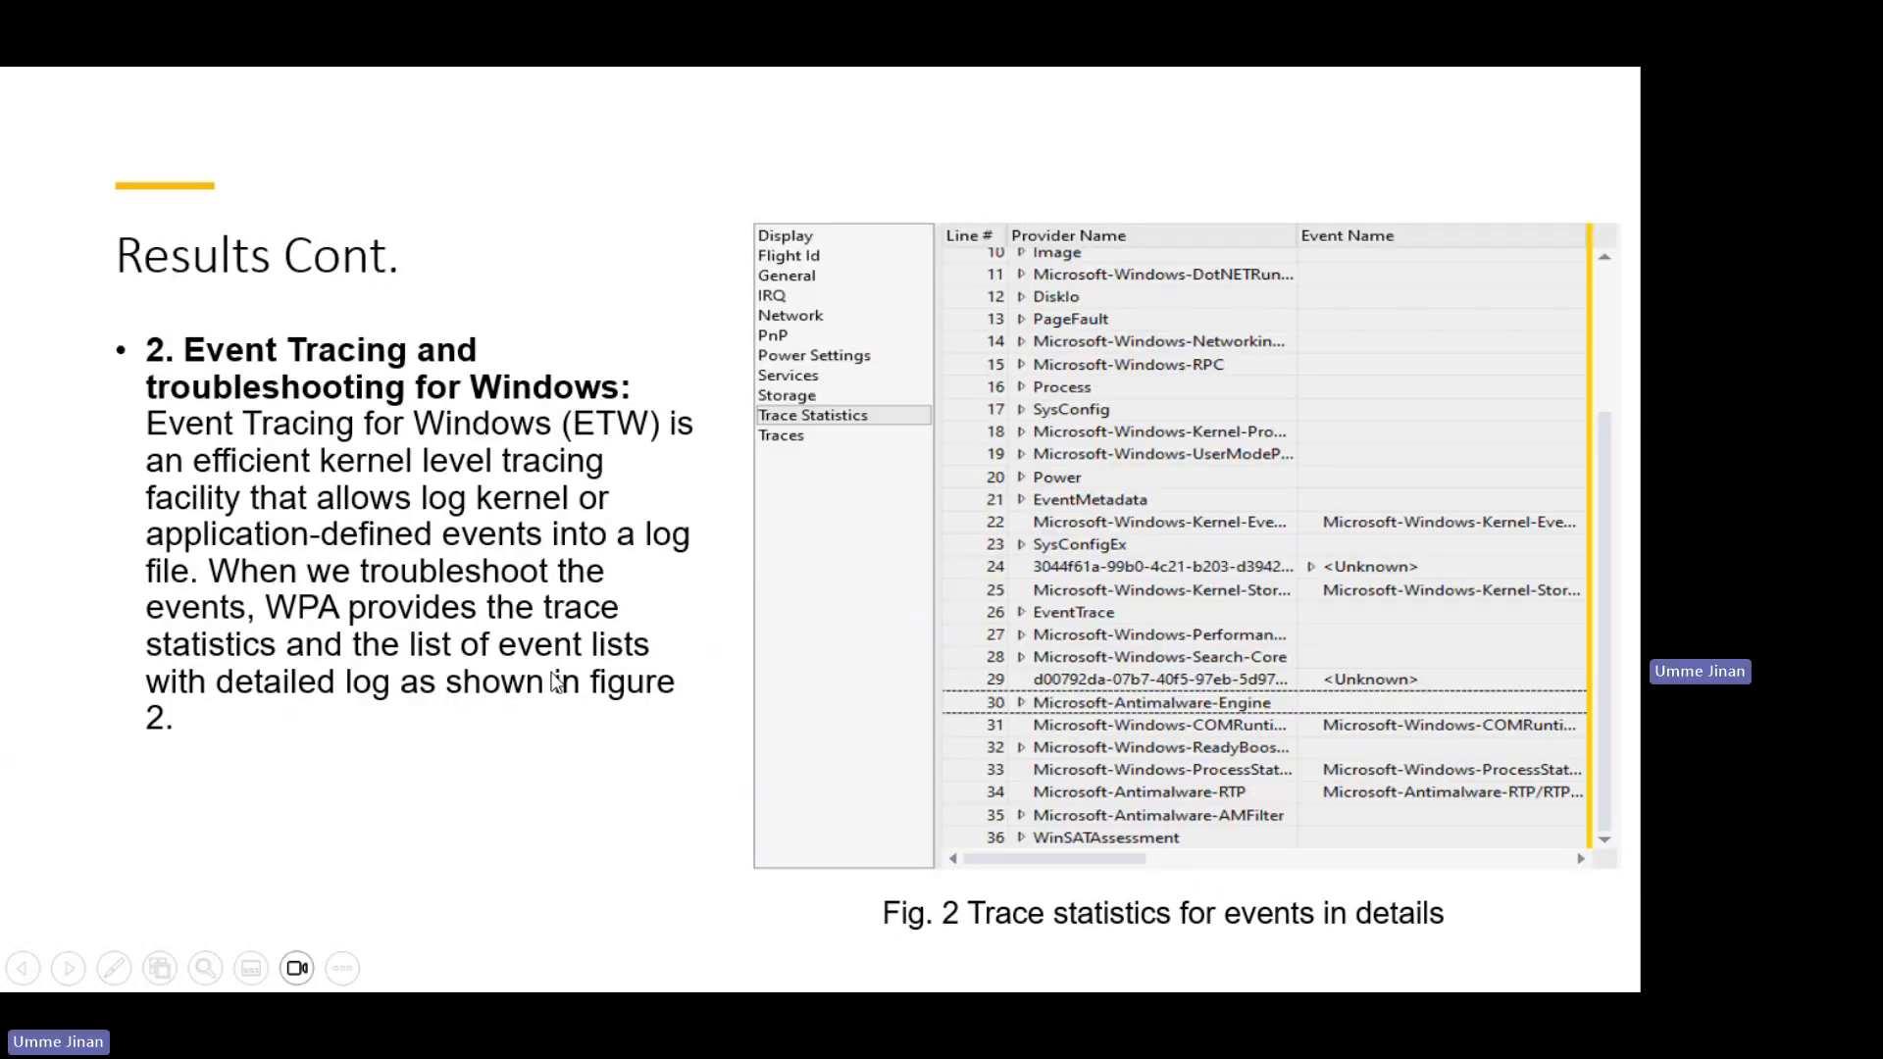
mouse_move(504, 408)
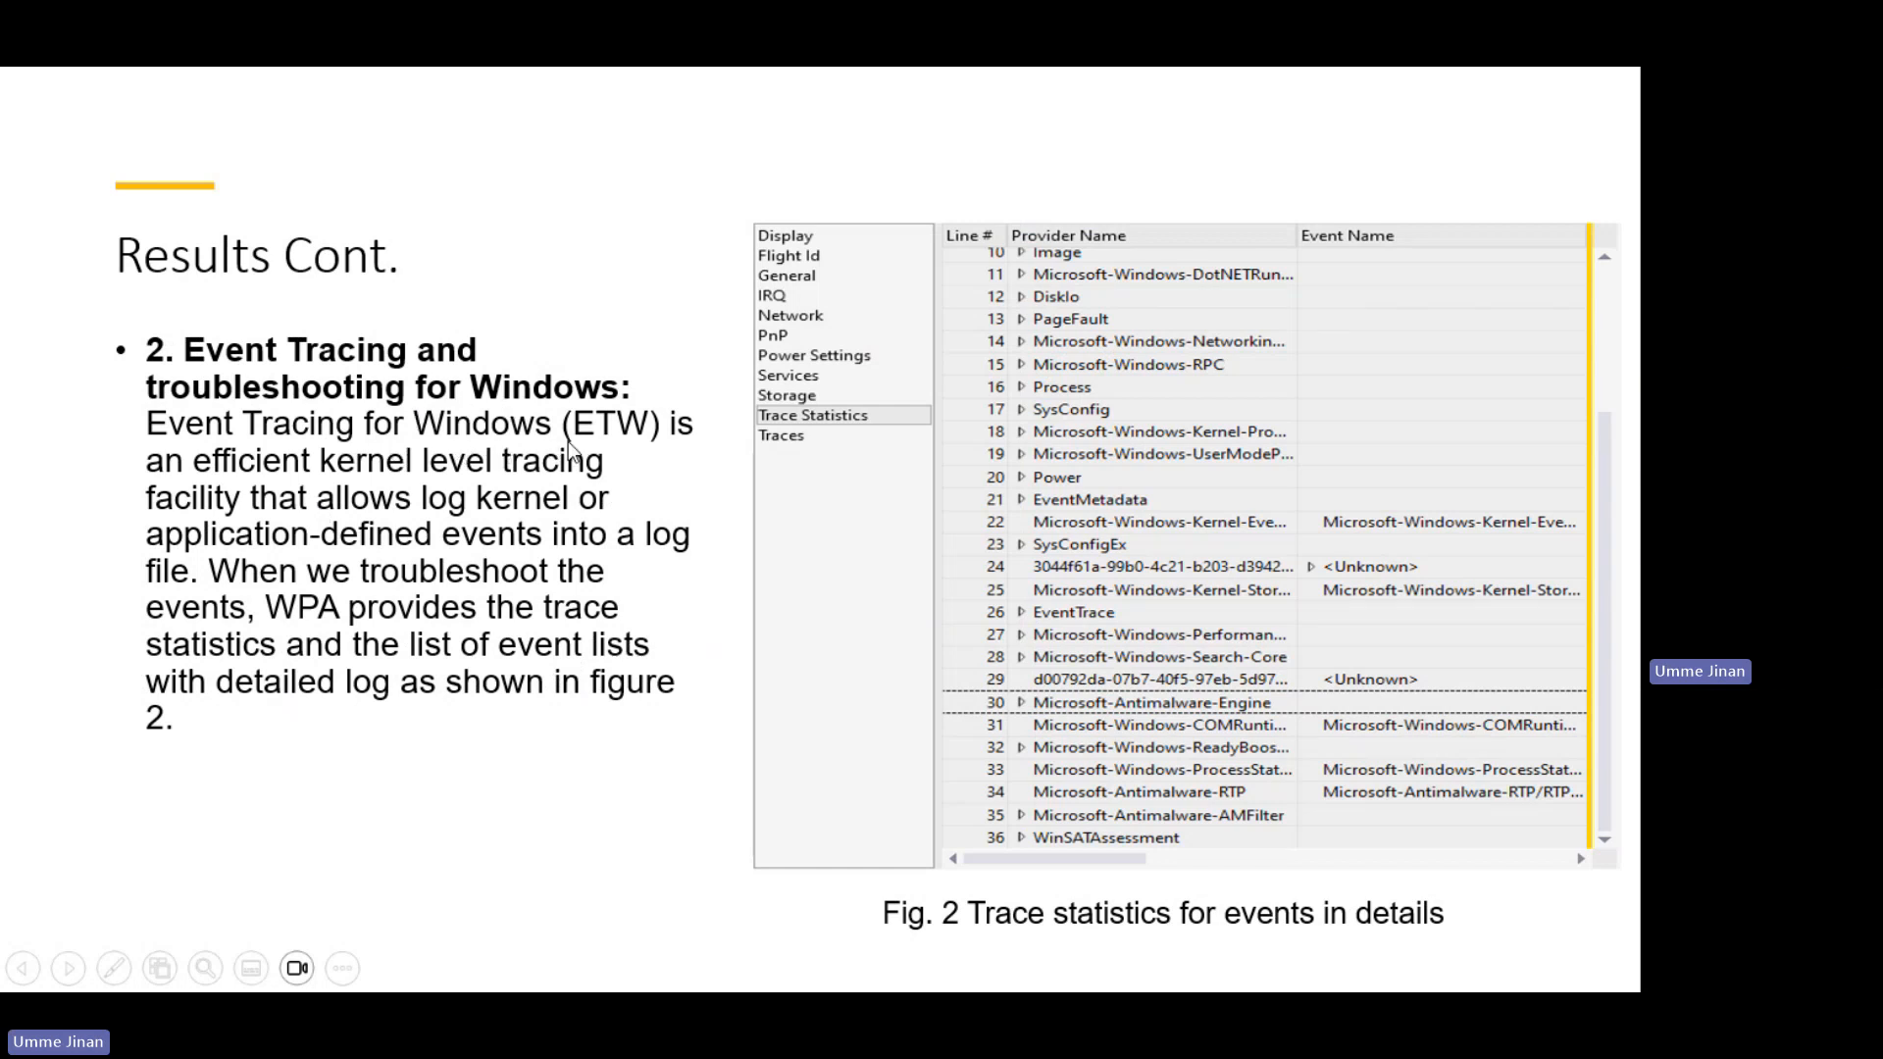
mouse_move(456, 484)
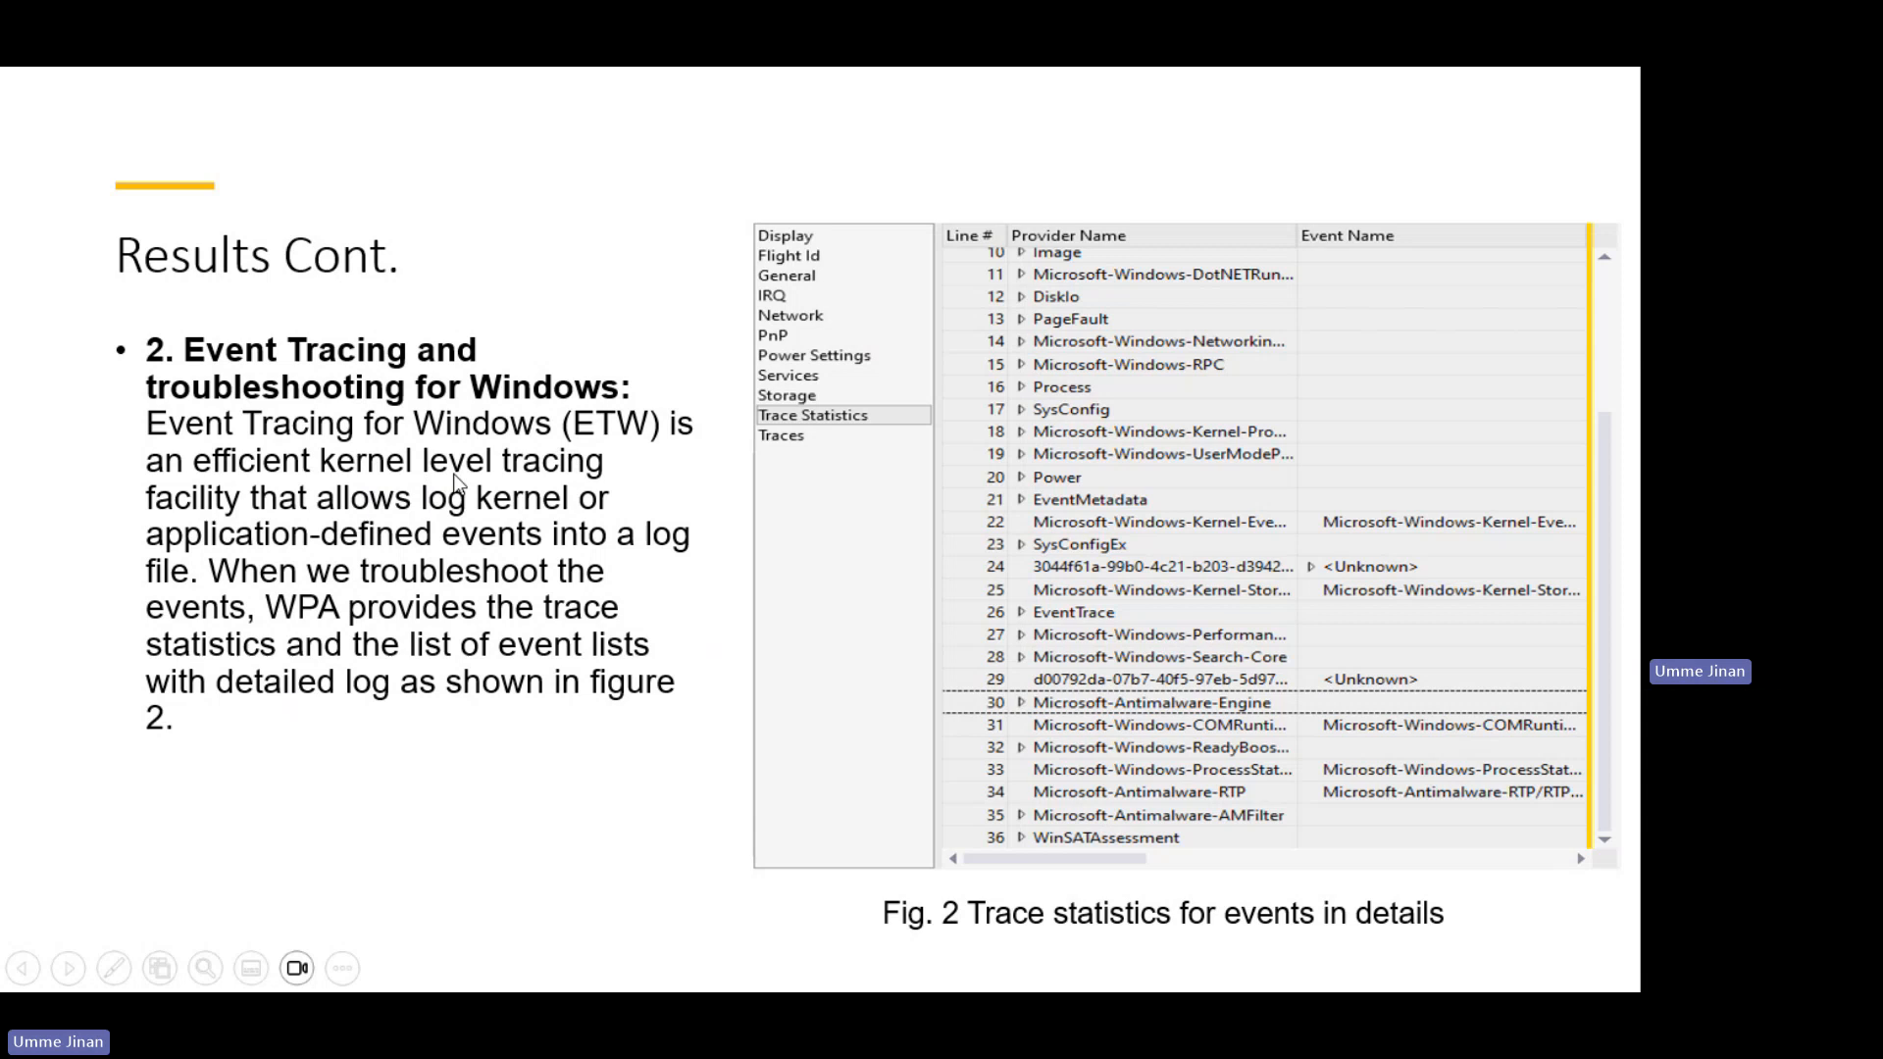
mouse_move(438, 583)
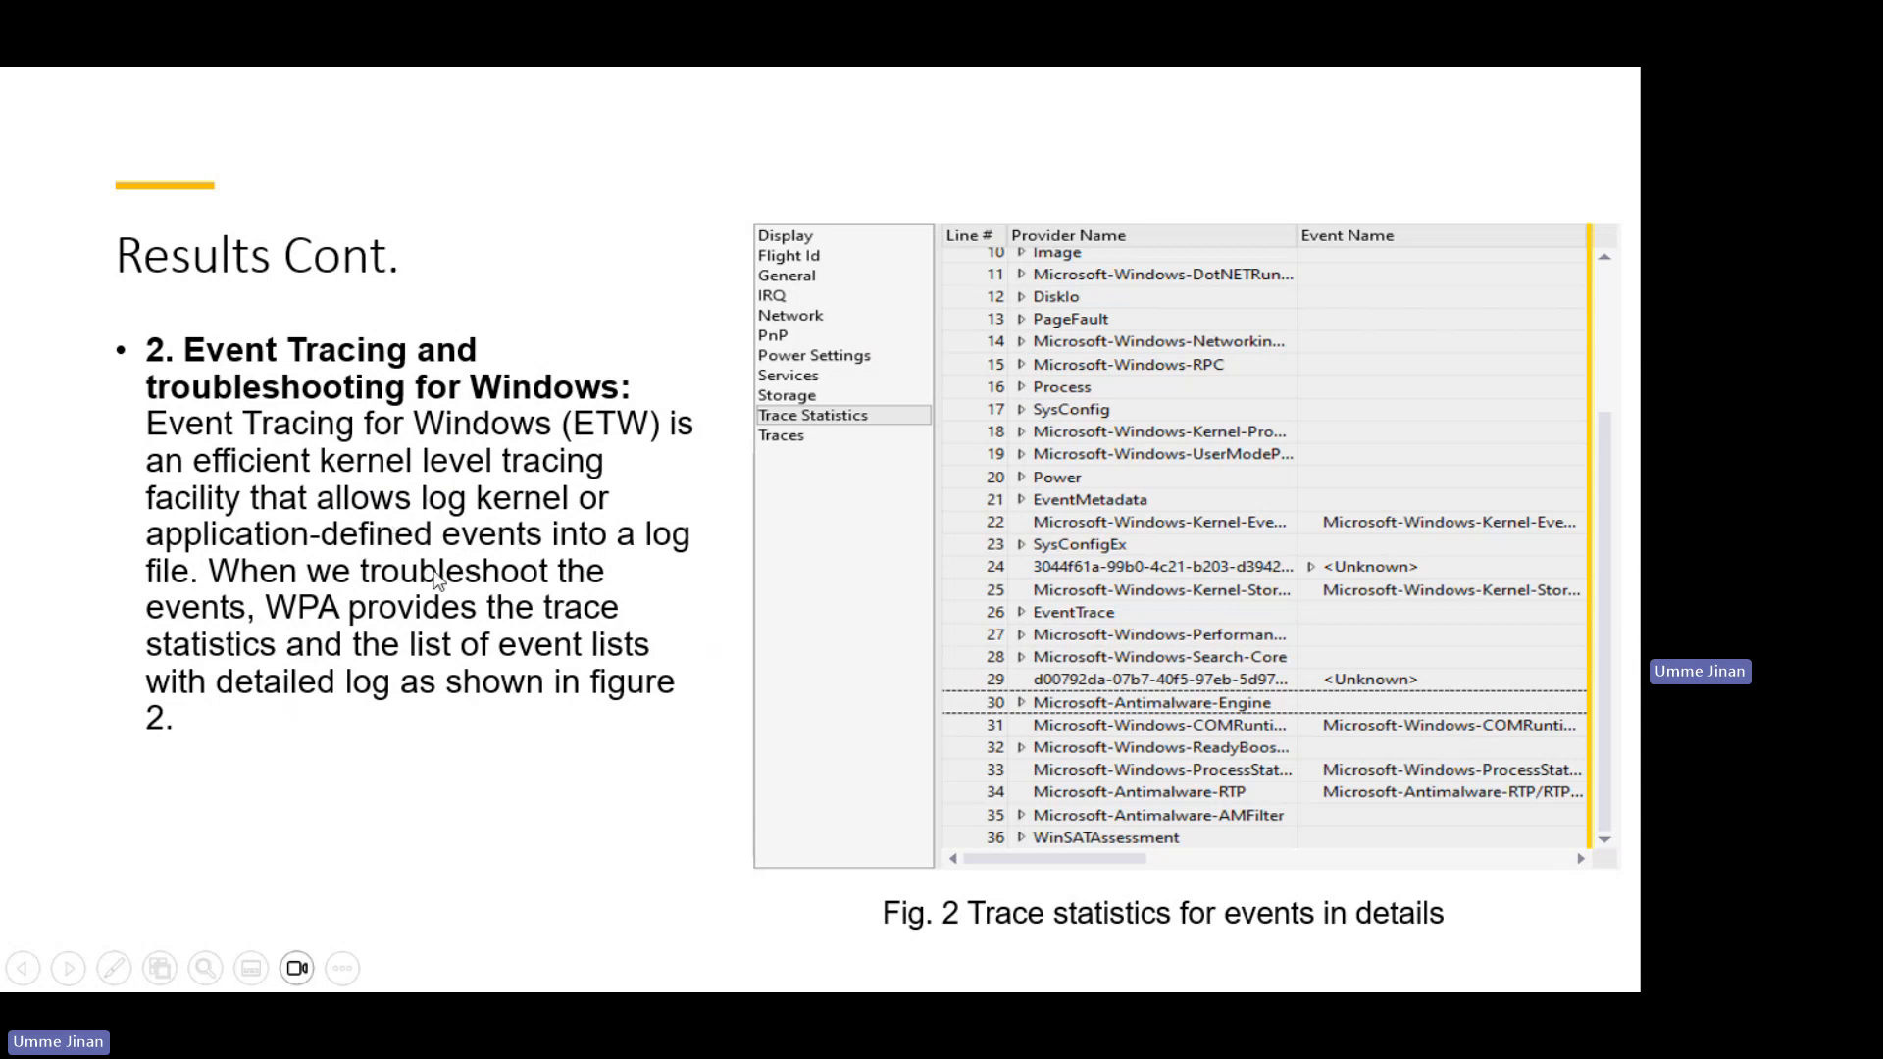
mouse_move(738, 567)
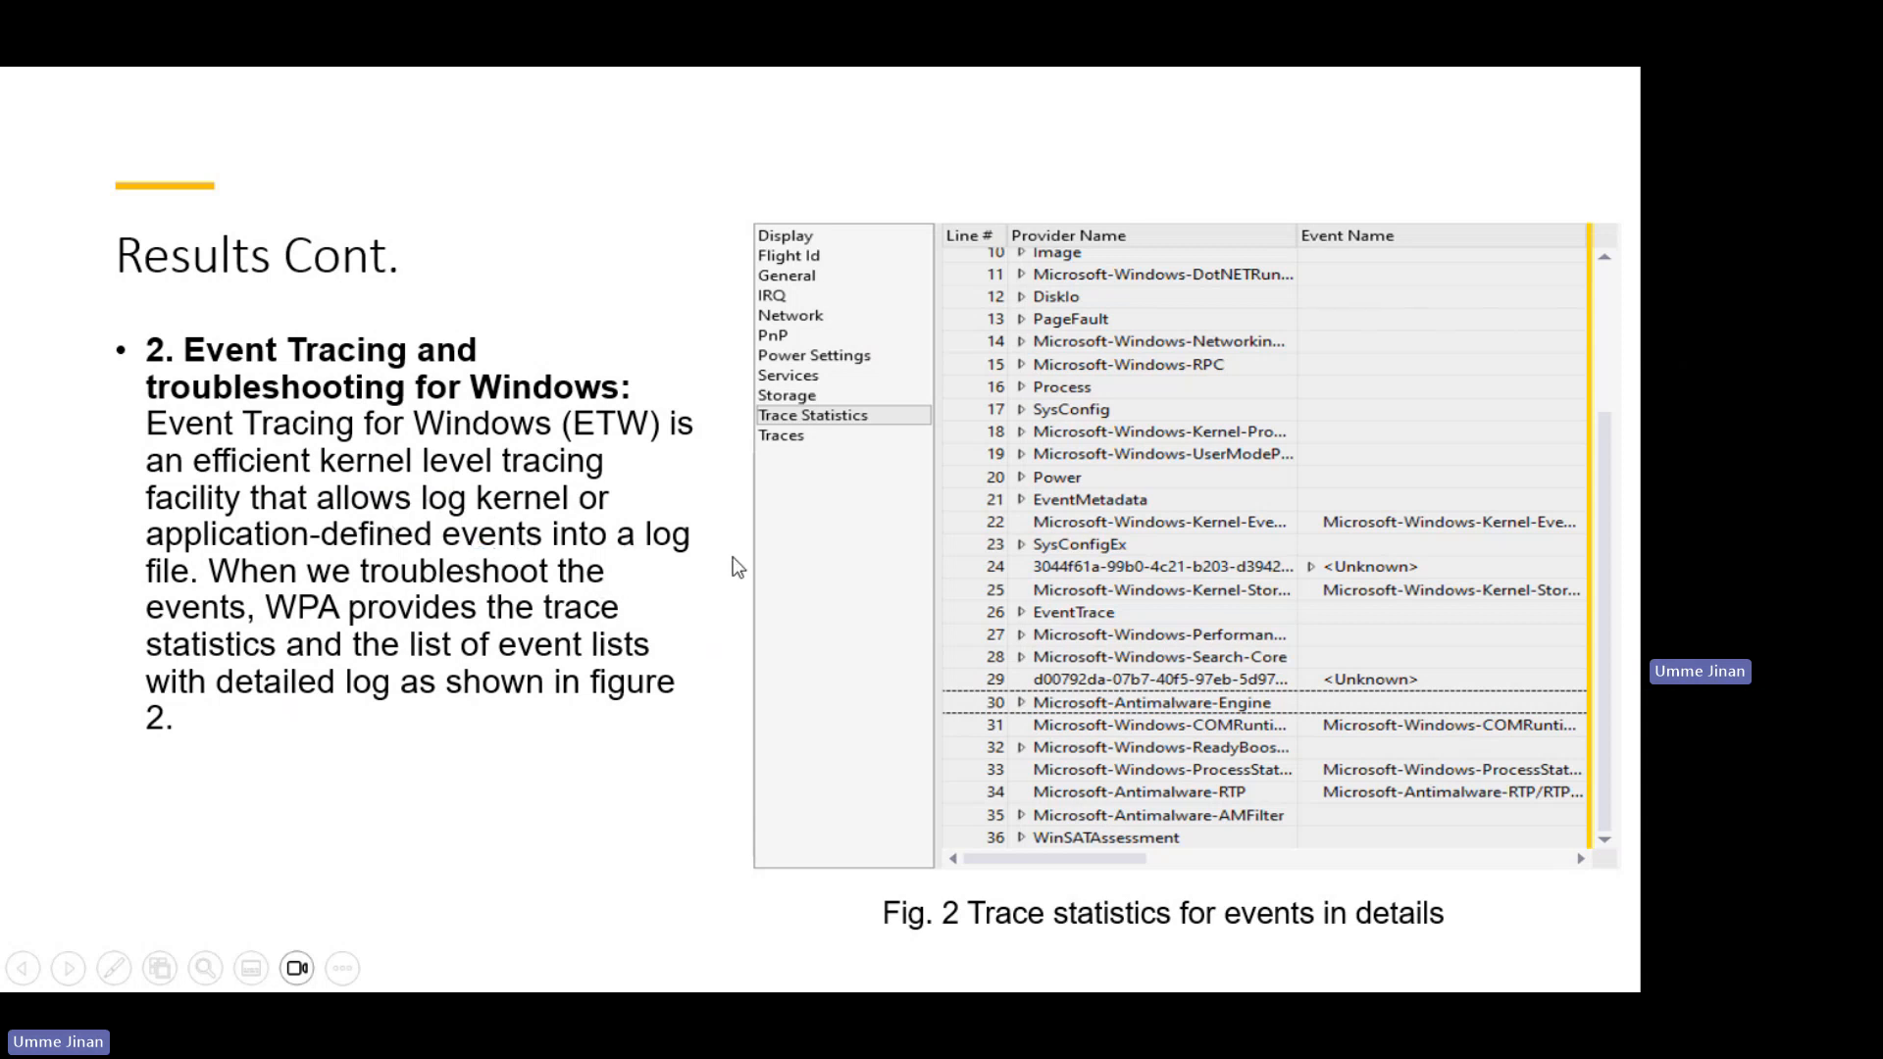
mouse_move(953, 695)
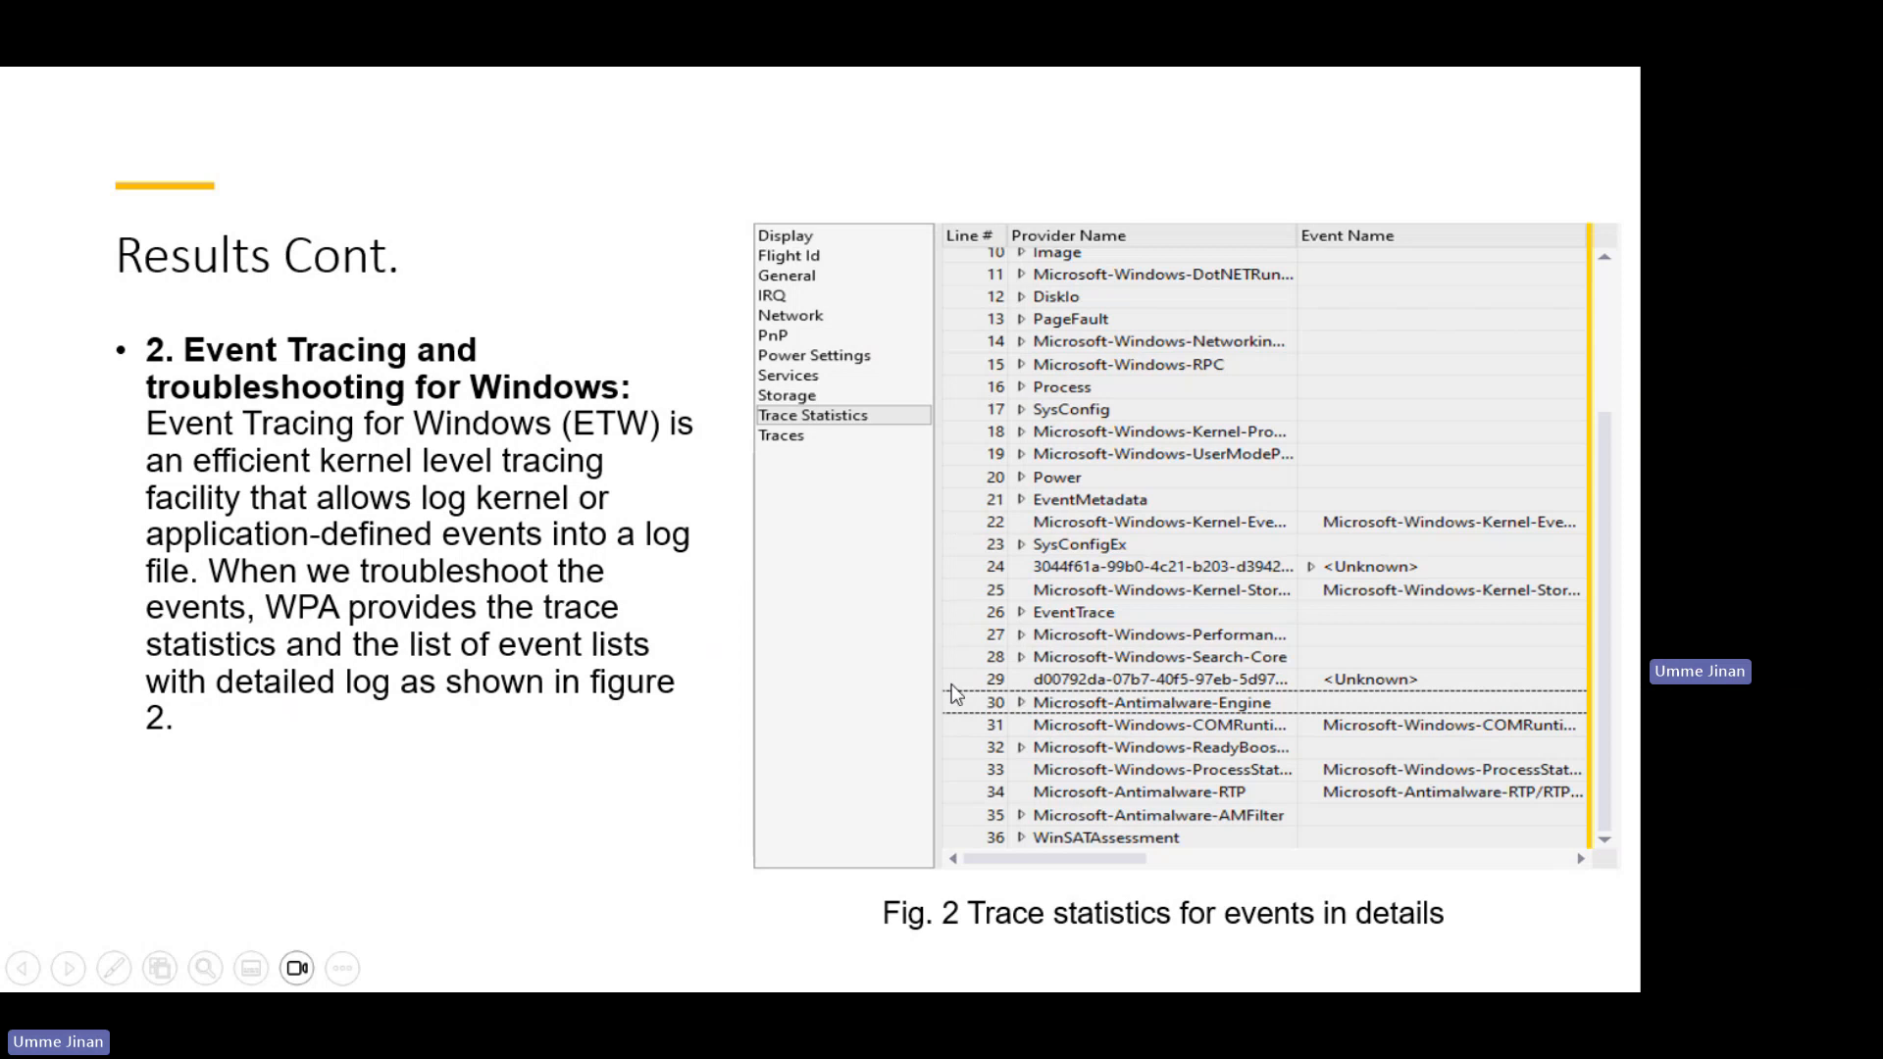
mouse_move(815, 706)
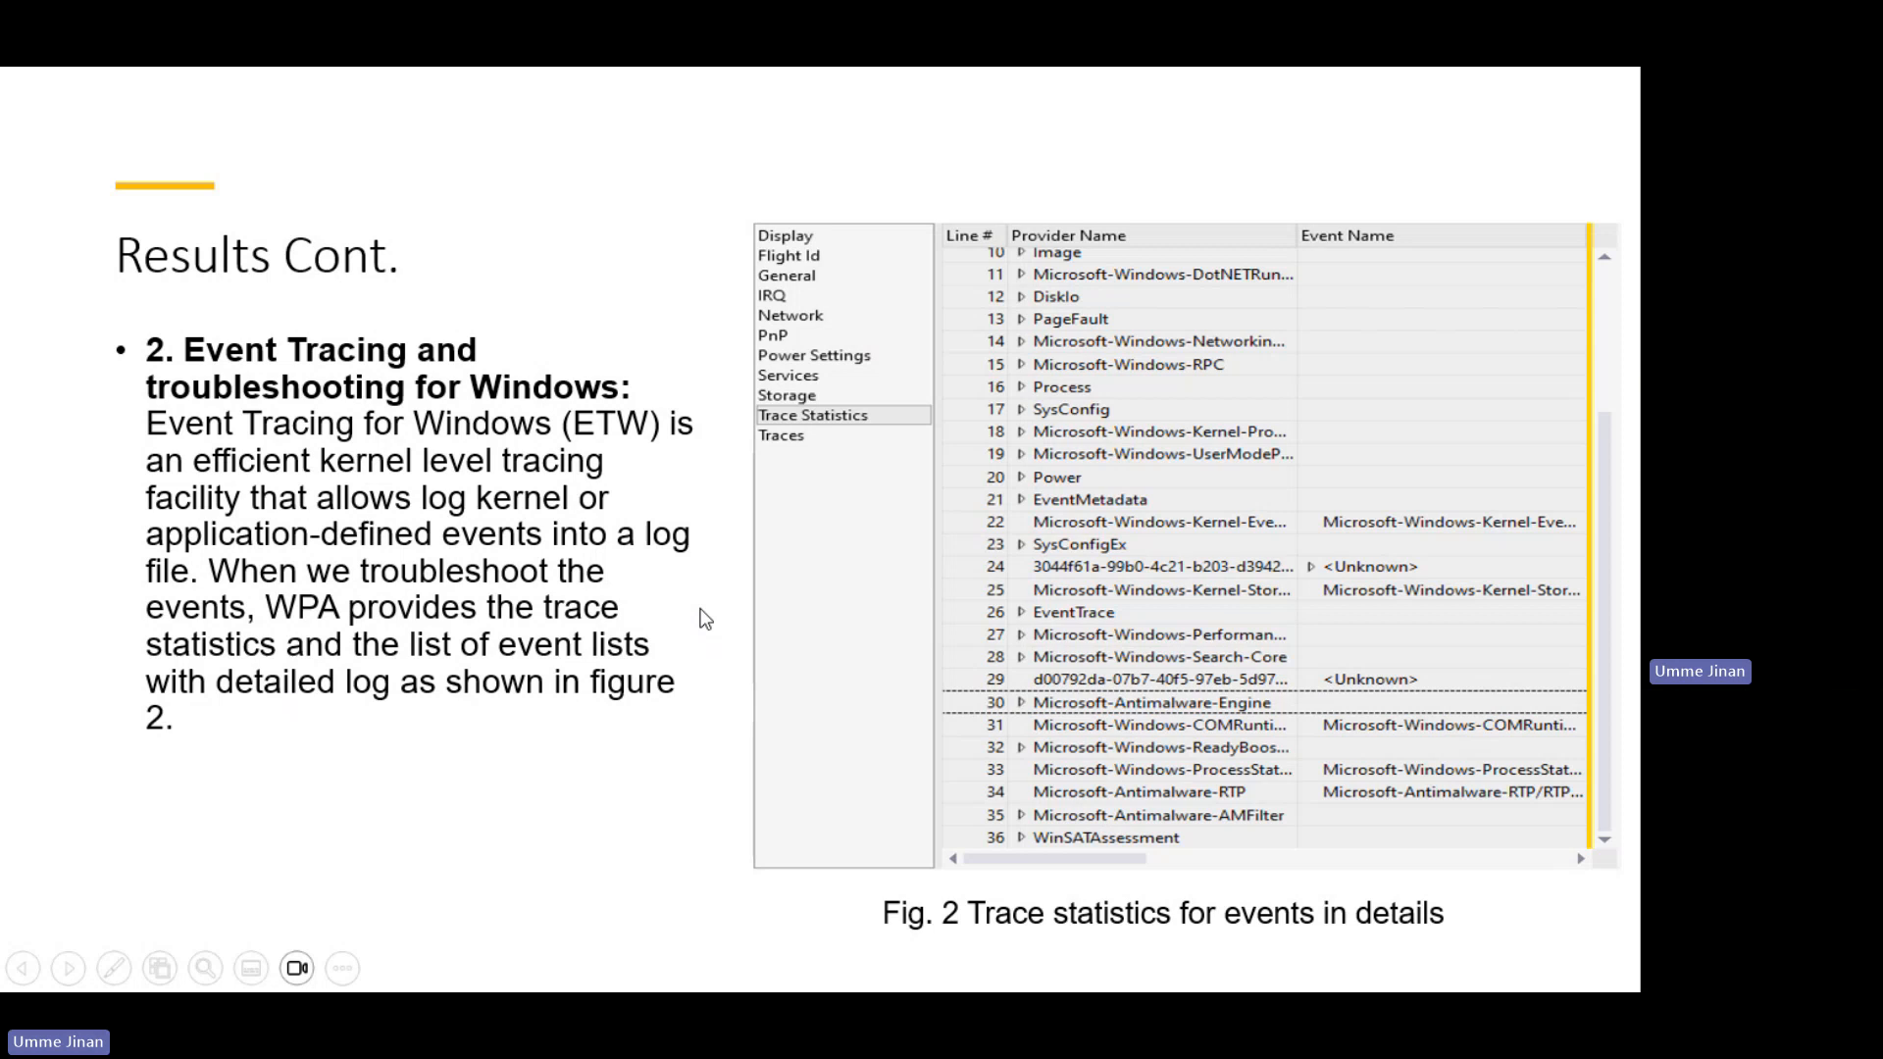
mouse_move(640, 716)
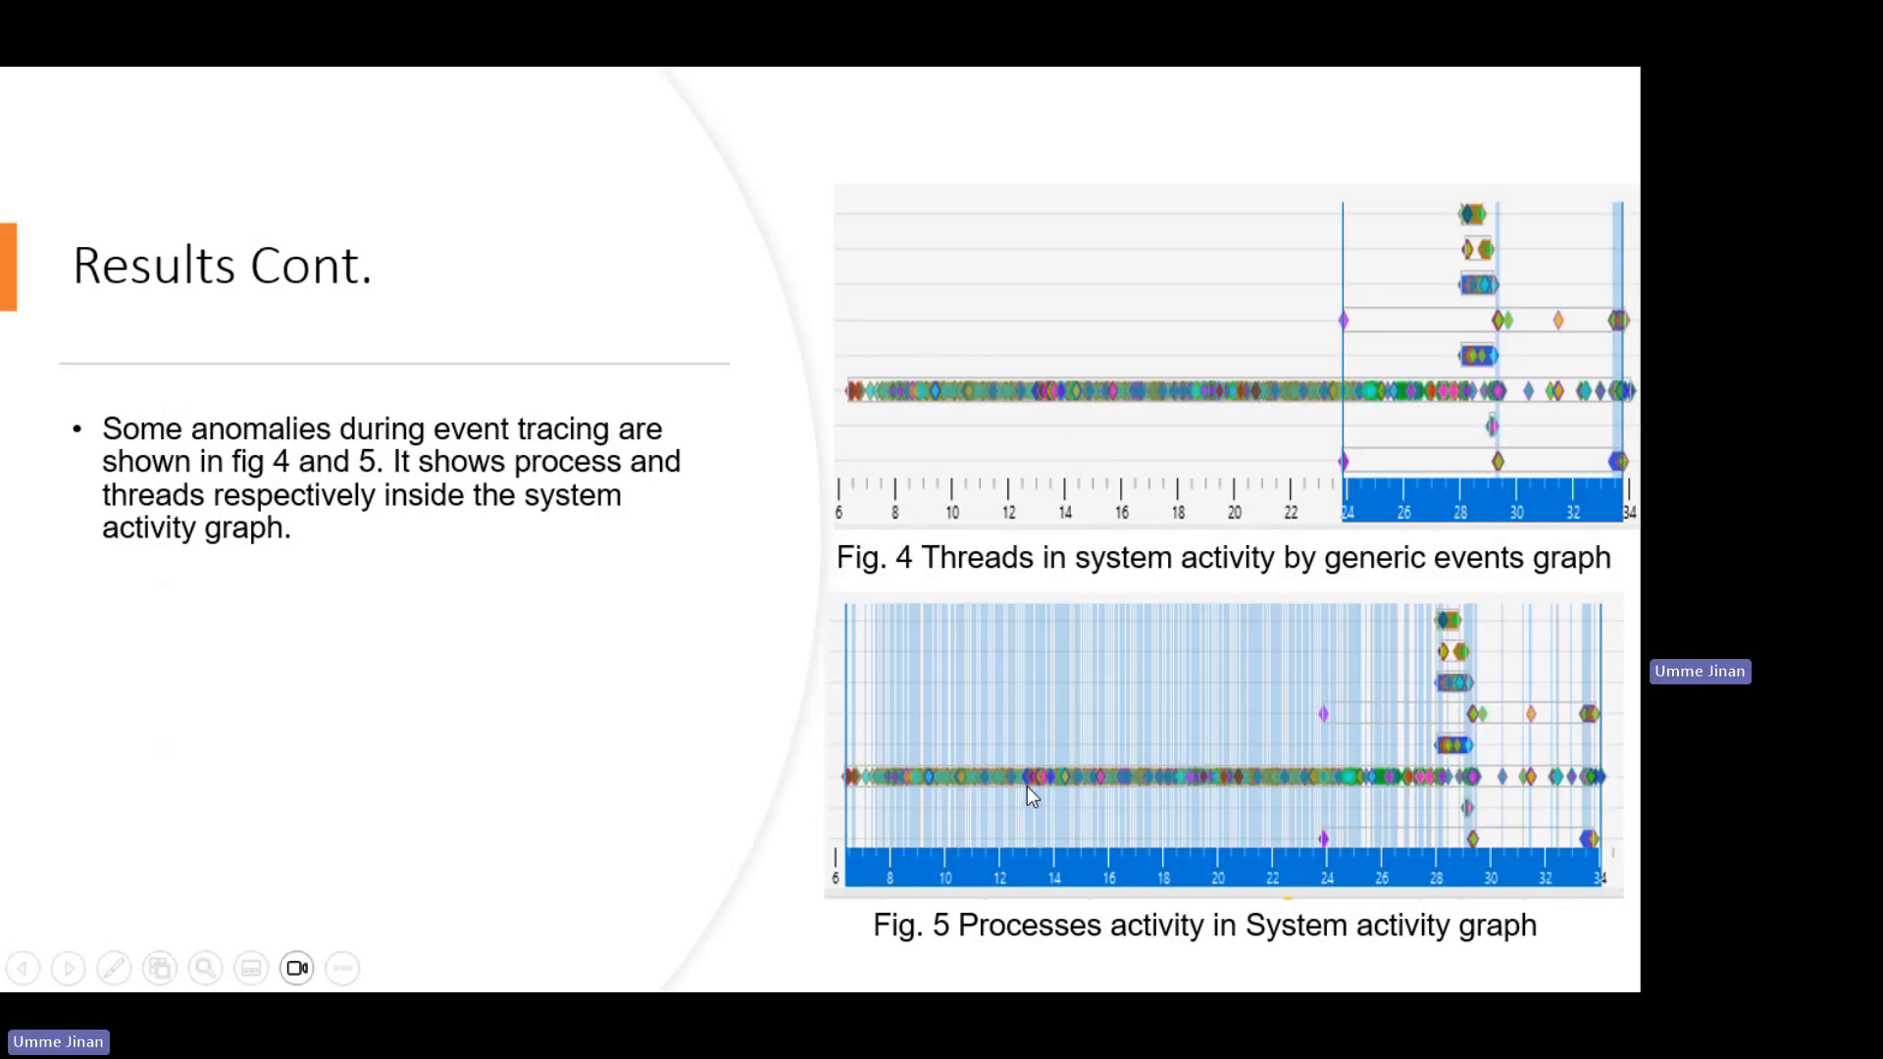
mouse_move(413, 556)
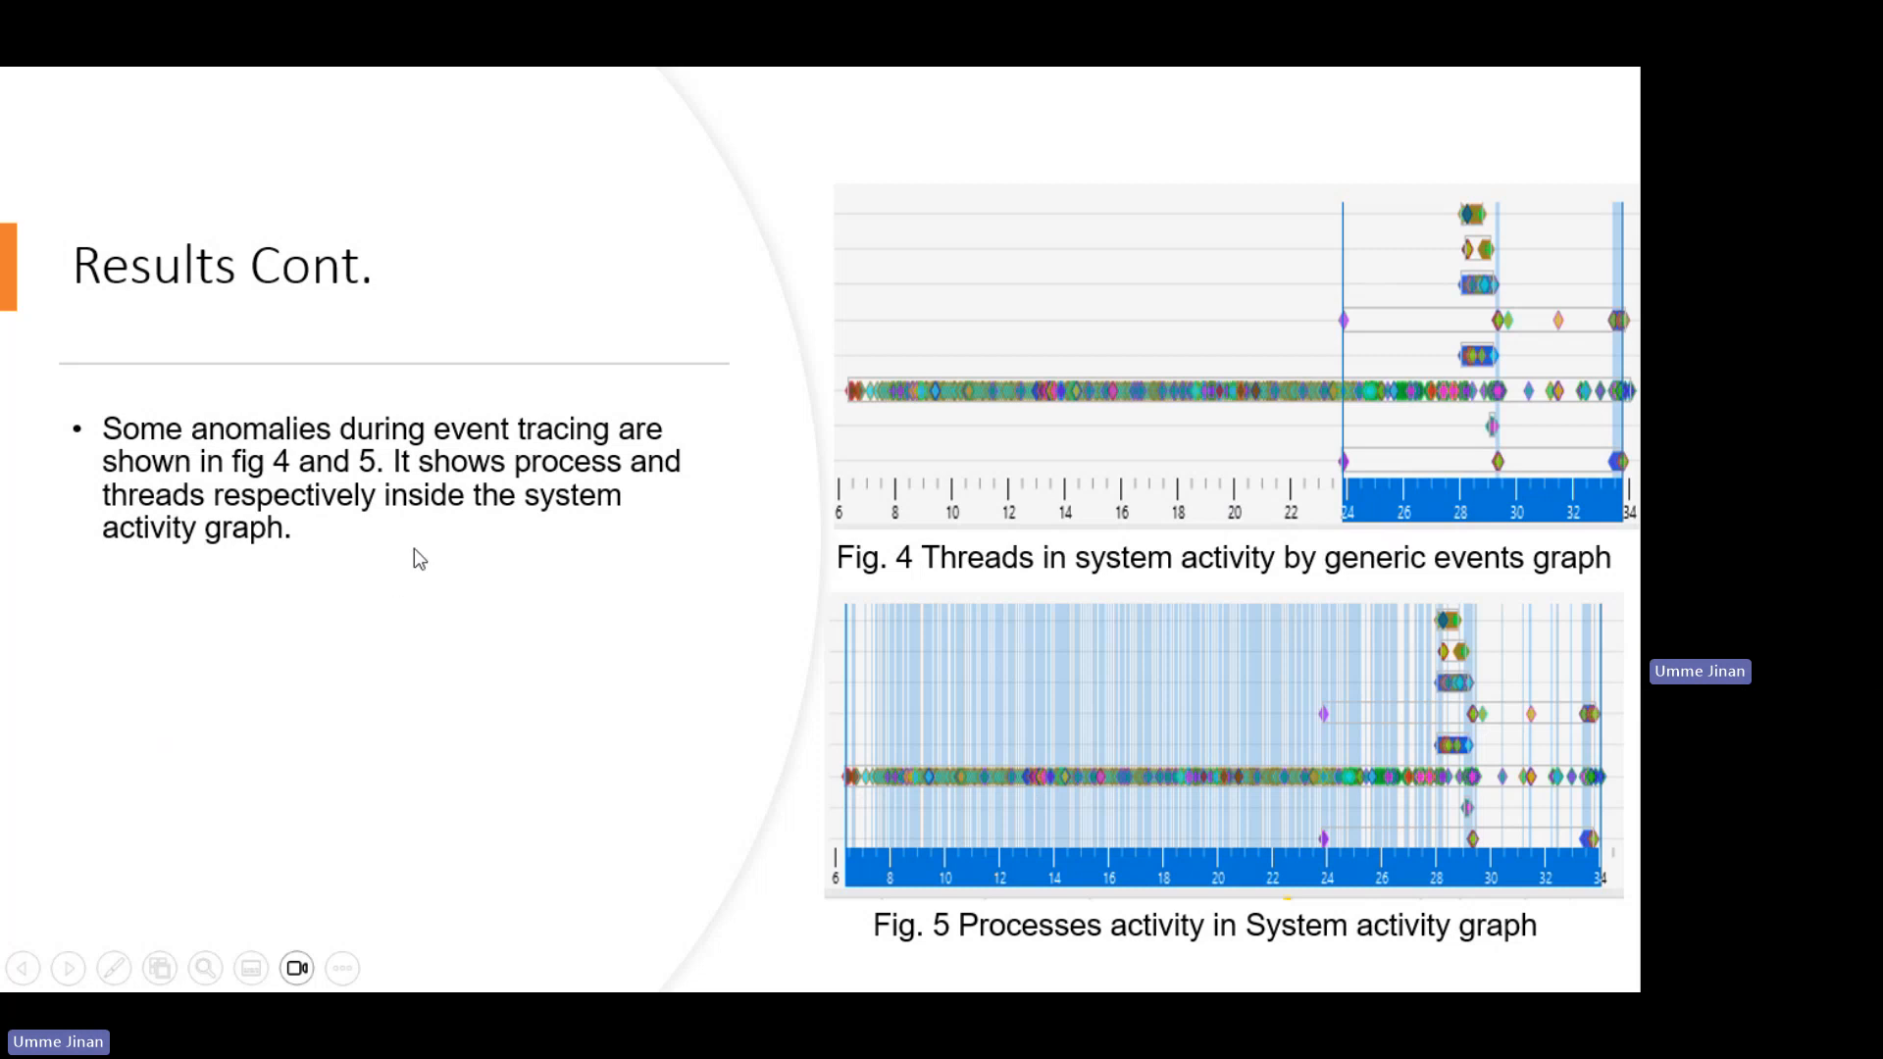
mouse_move(532, 634)
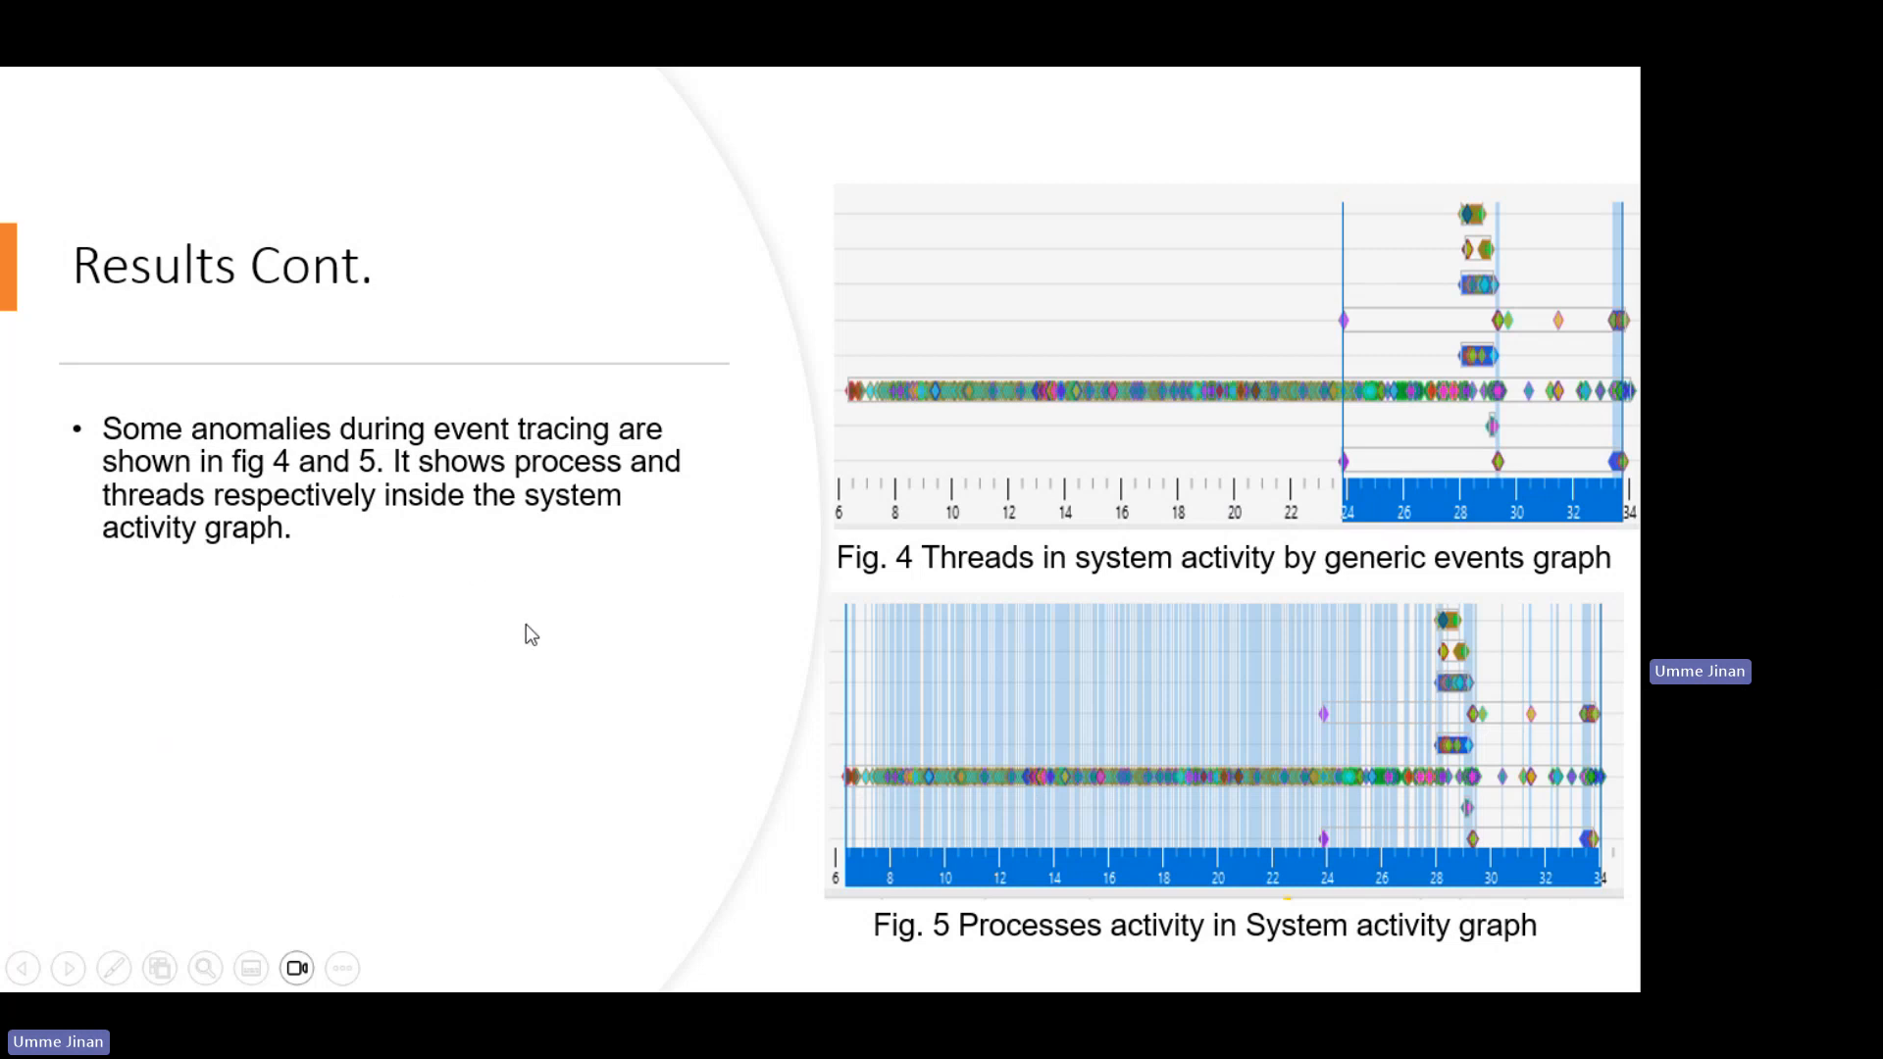